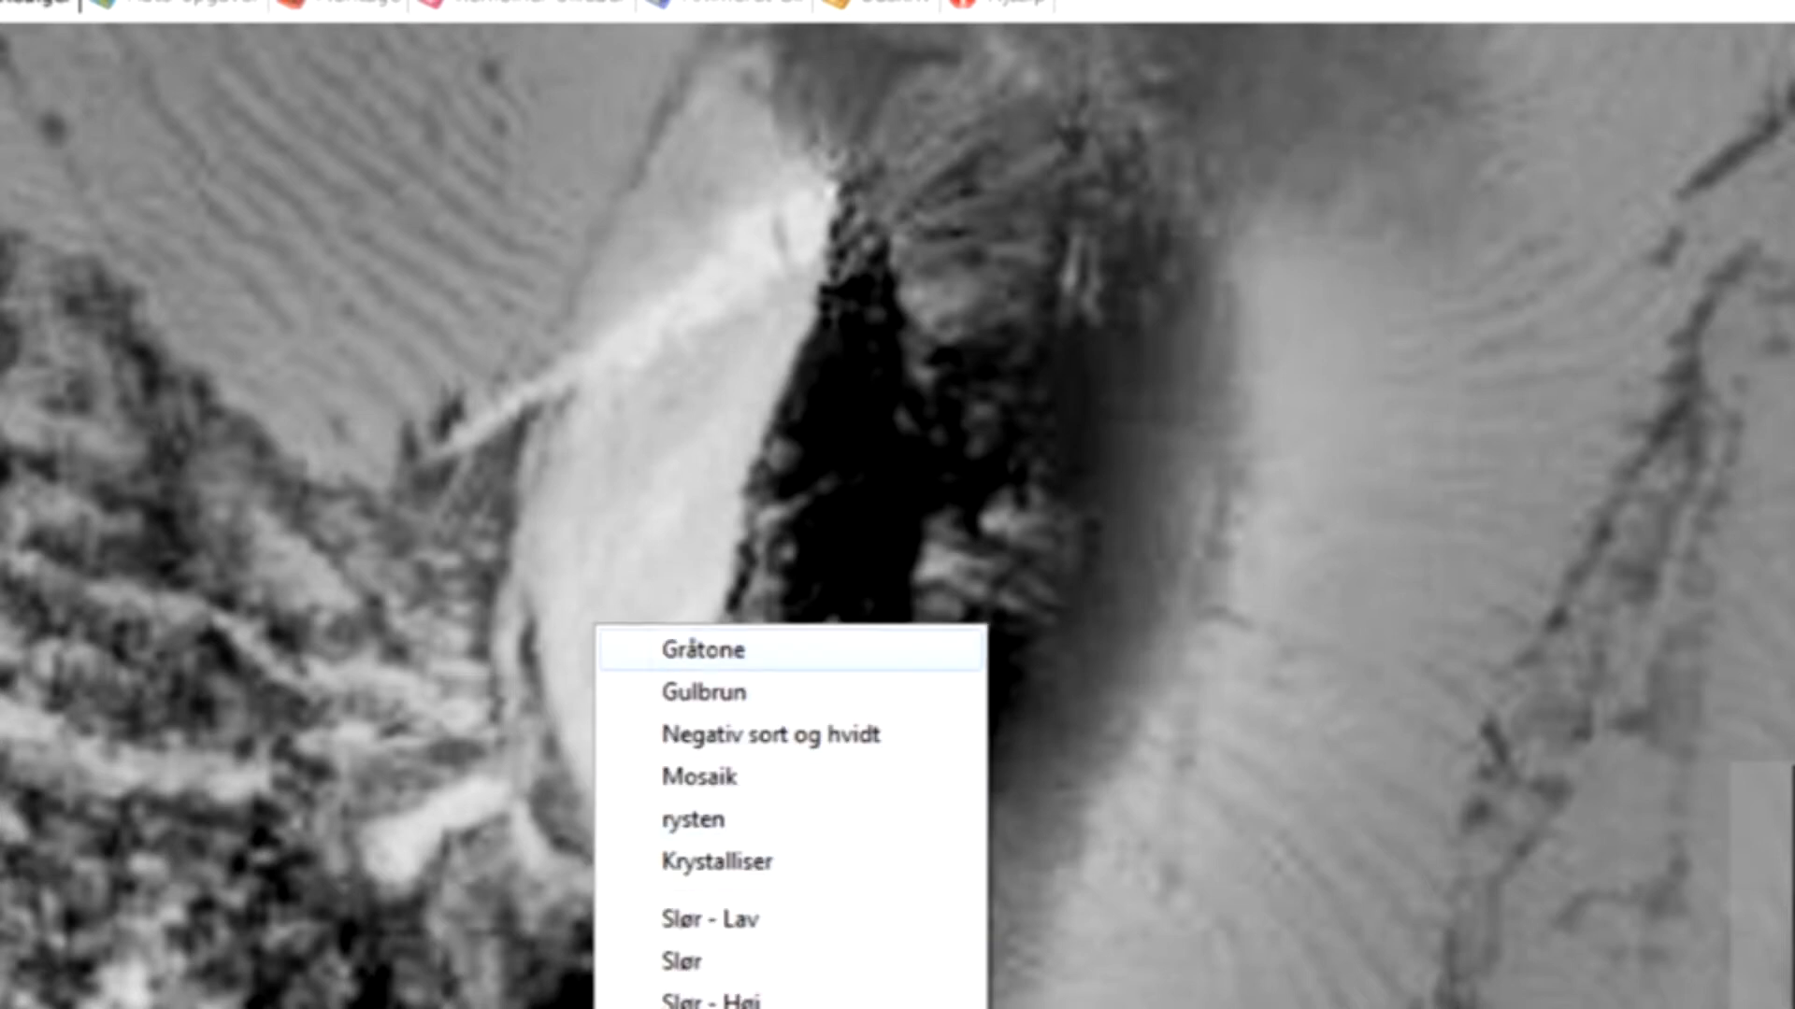
- Apply the Gråtone (grayscale) filter to the orbiter photo
click(699, 649)
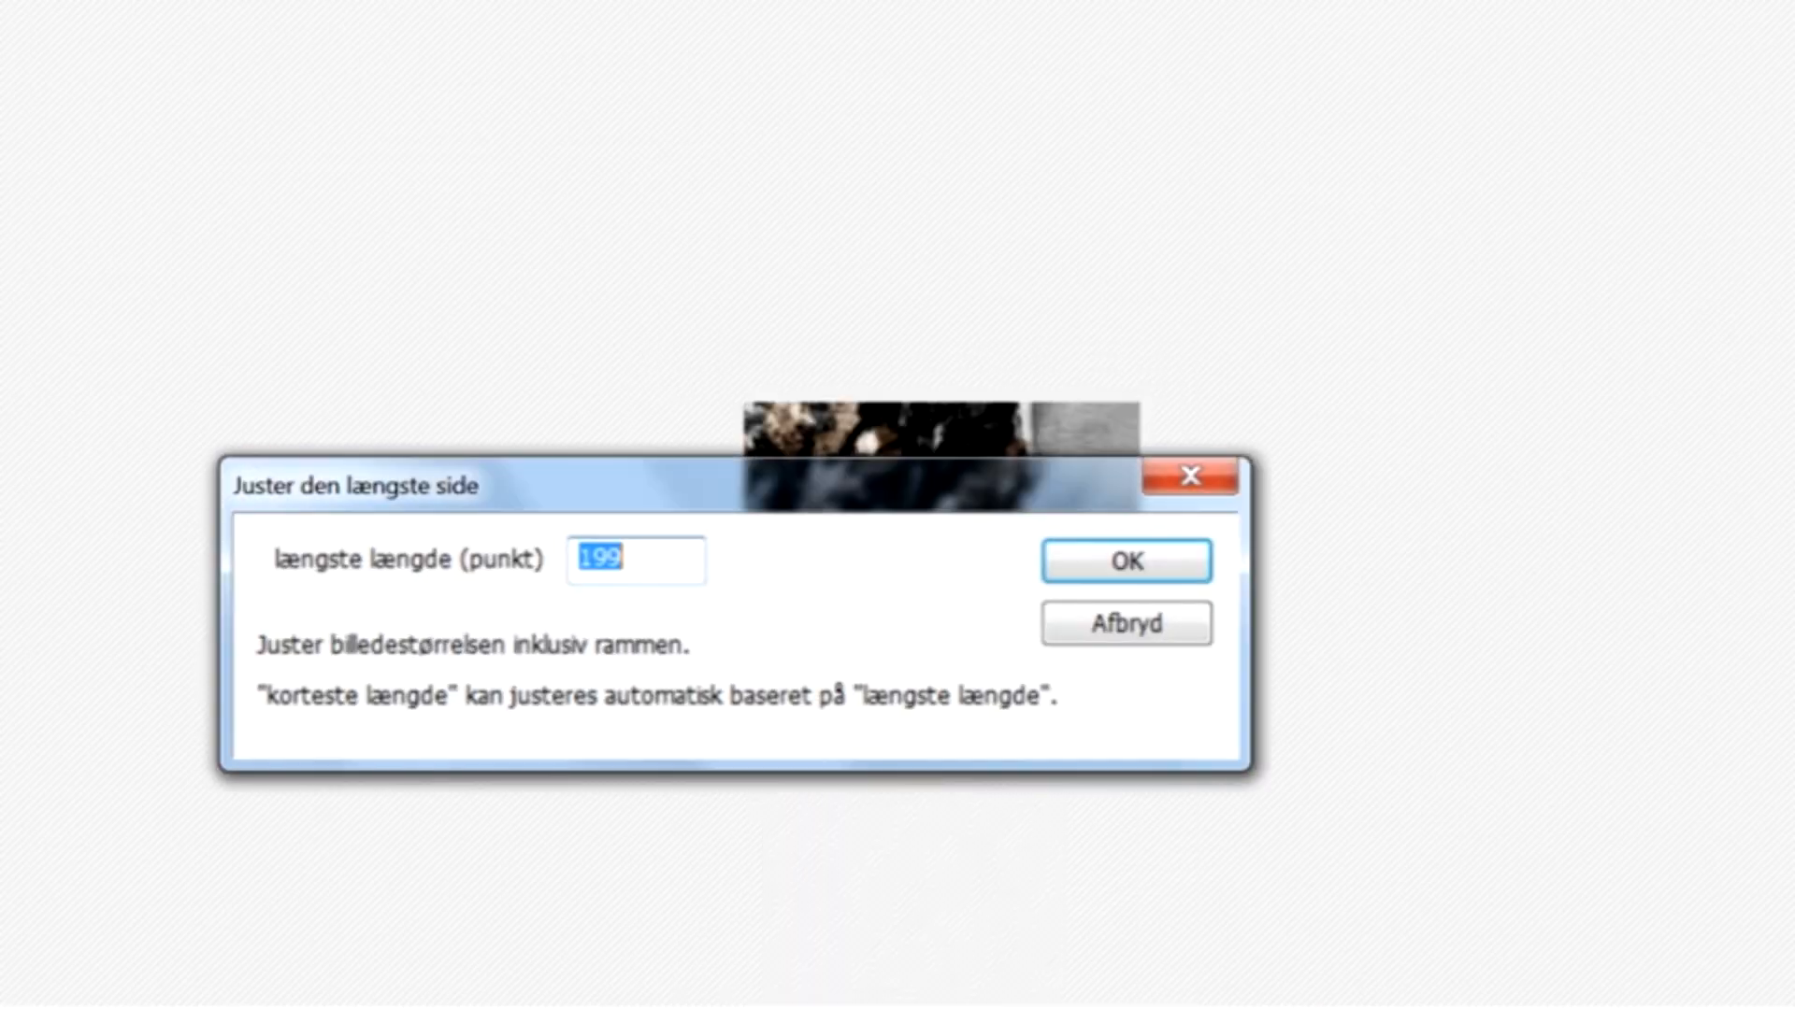
- Enter 1900 as the longest-side length in the resize dialog
text(1900)
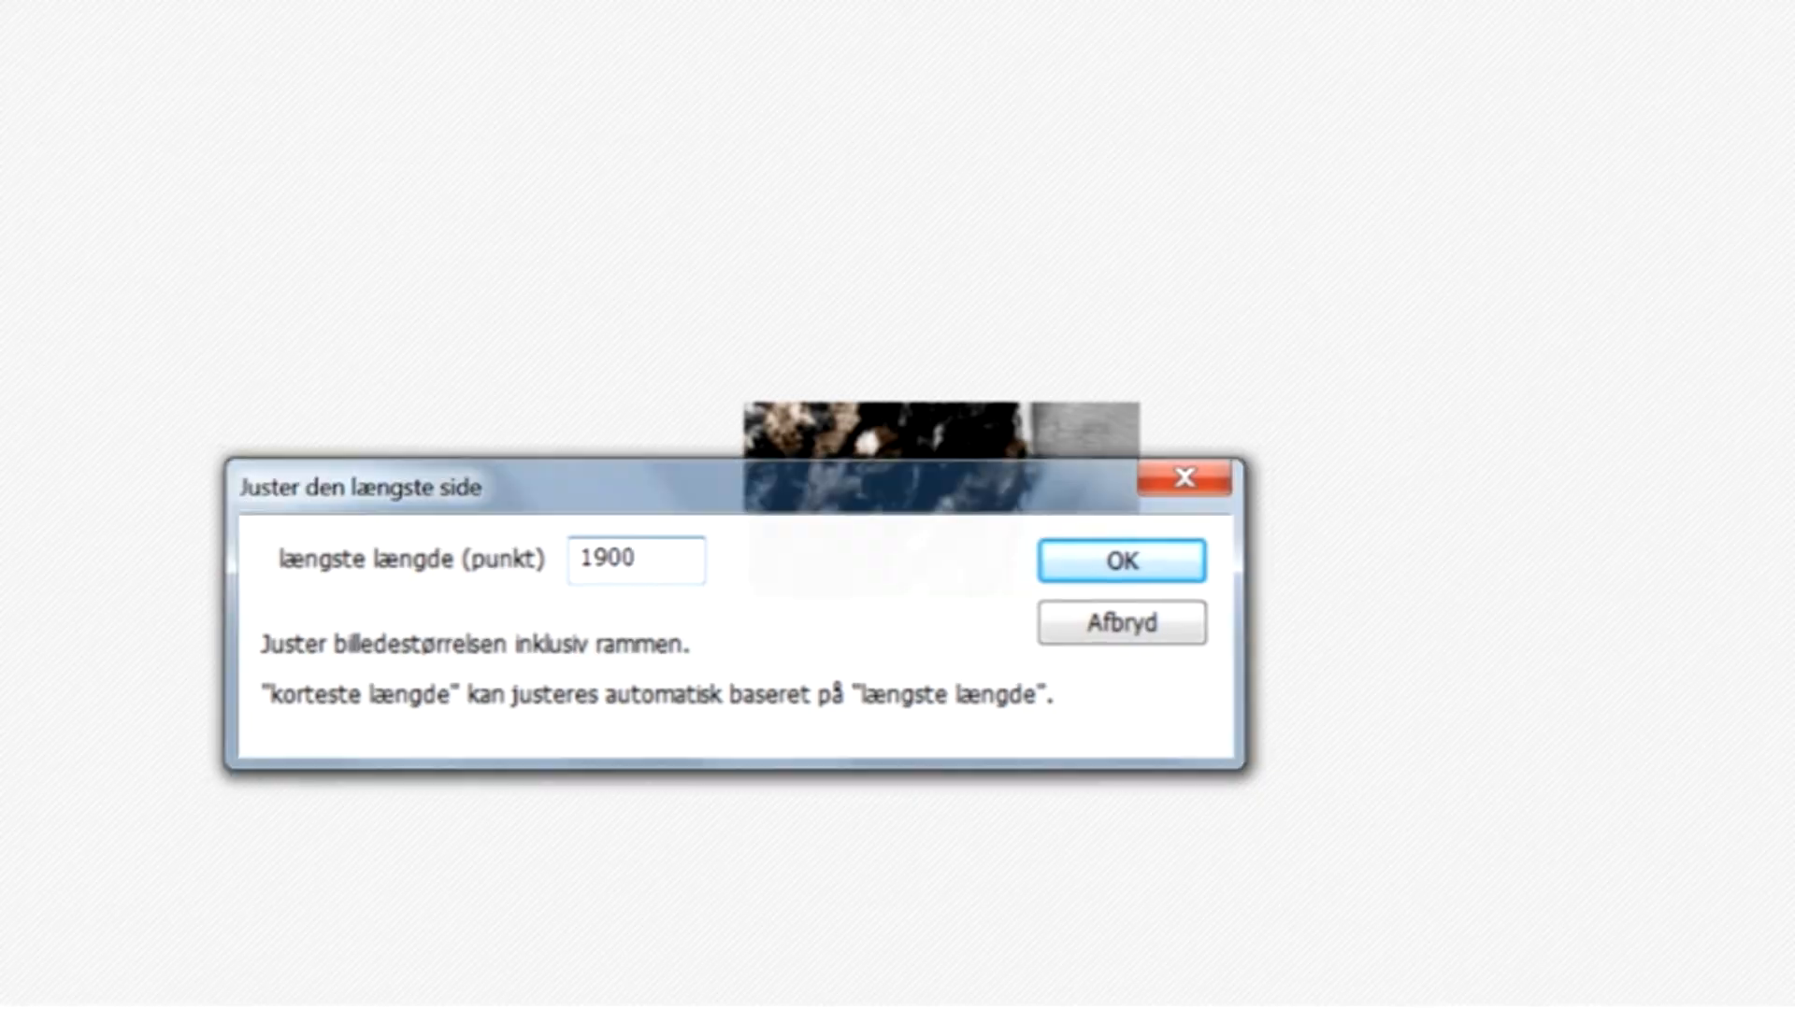